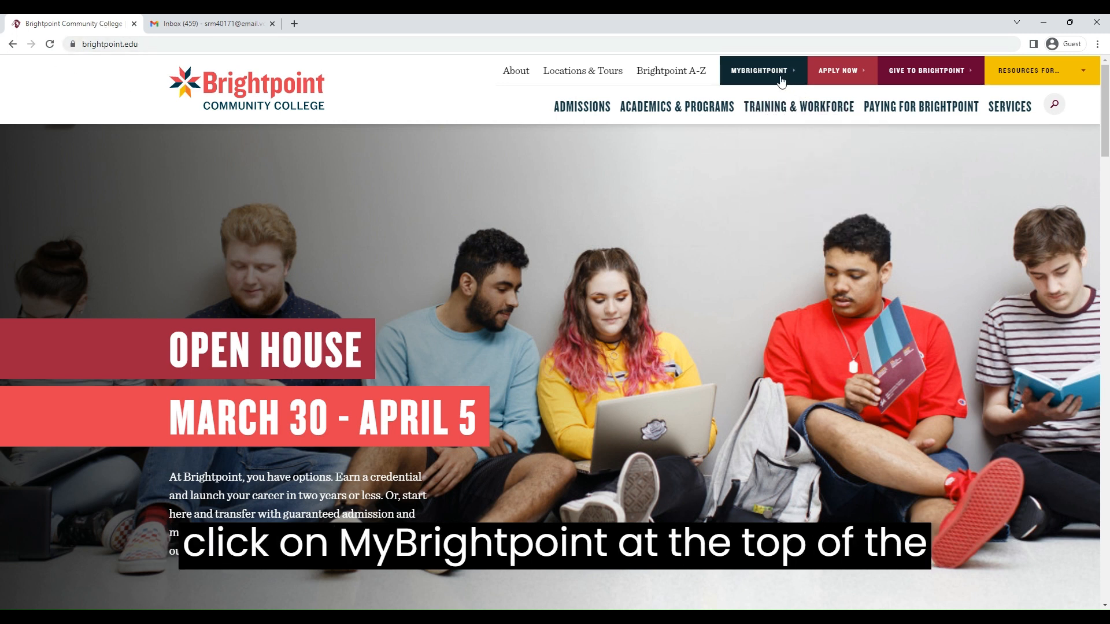
Open the Virginia's Community Colleges myVCCS sign-in page from MyBrightpoint in a new tab
click(759, 70)
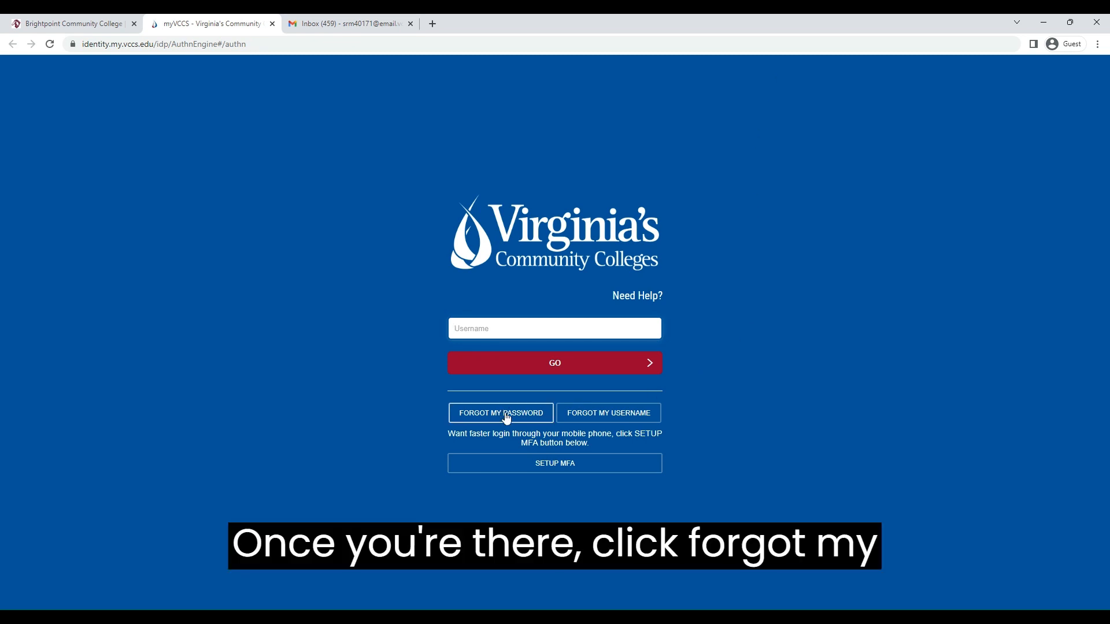
click(499, 412)
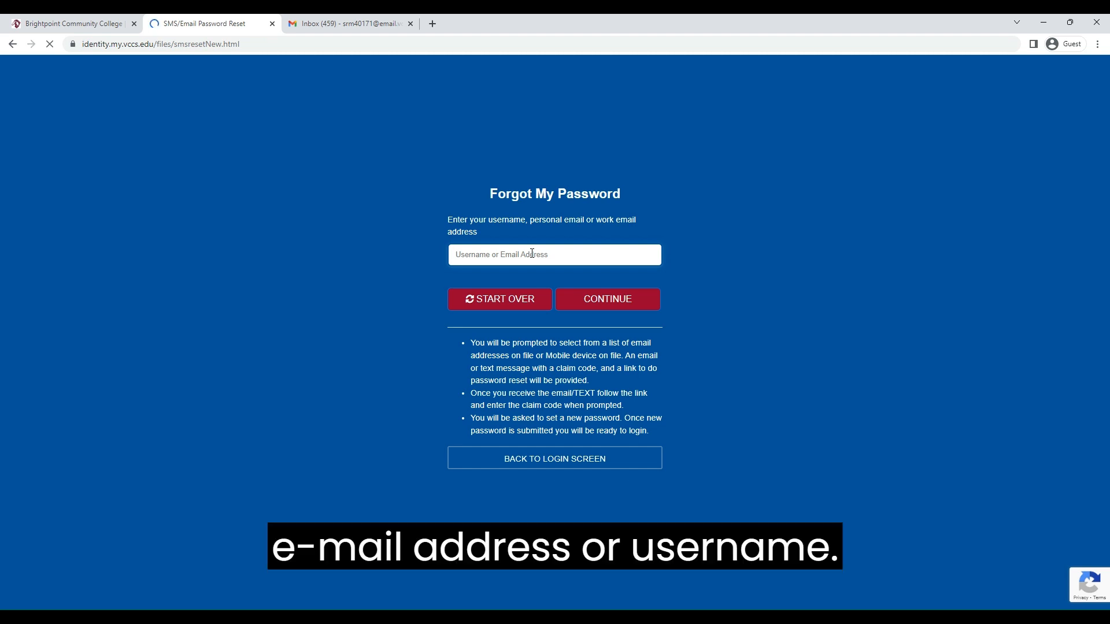
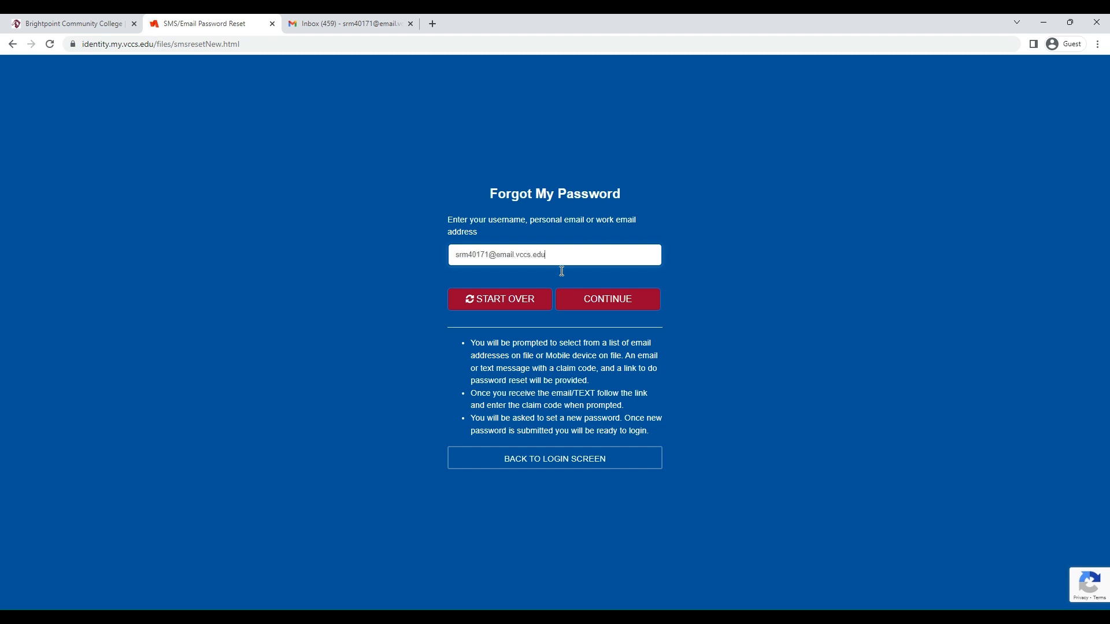
click(605, 299)
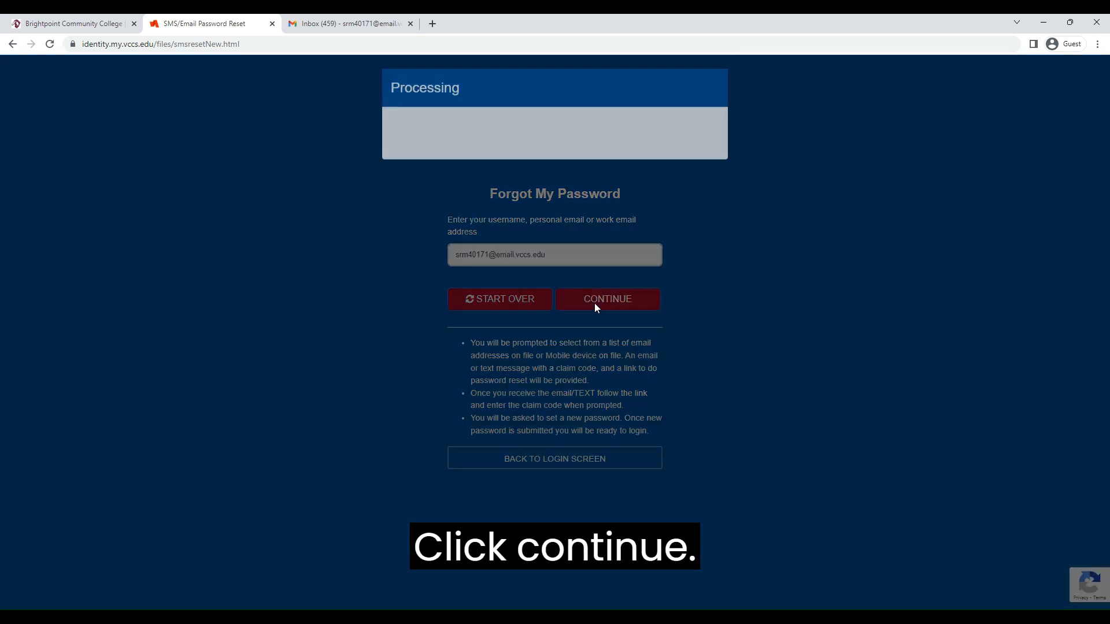
Send the claim code to the employee email, then follow the Gmail reset link to the claim page
click(606, 299)
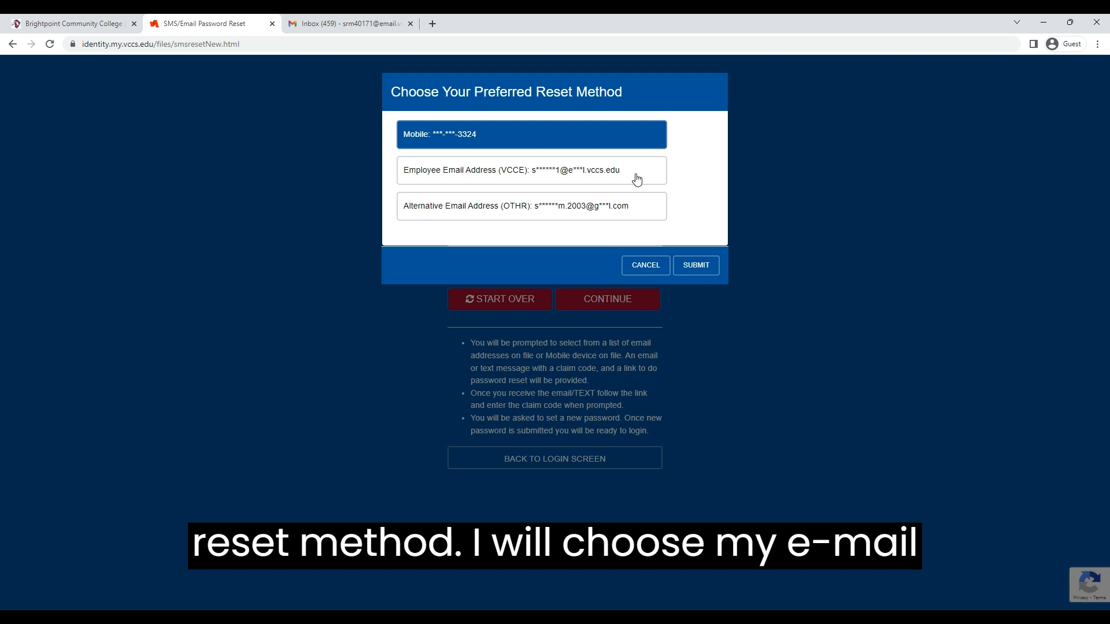
click(695, 265)
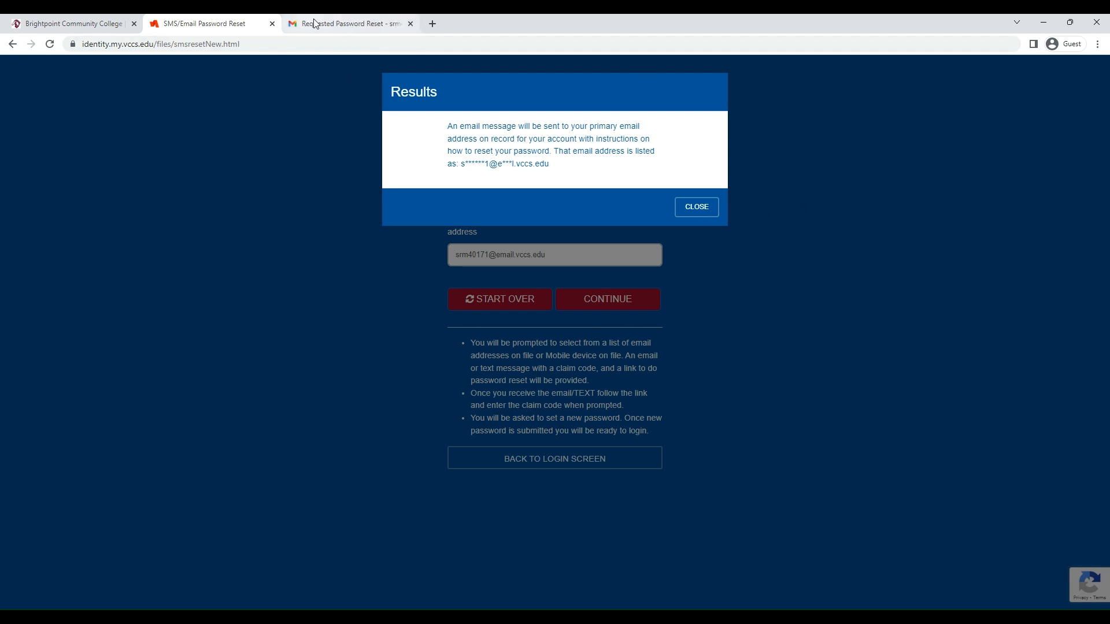
click(347, 23)
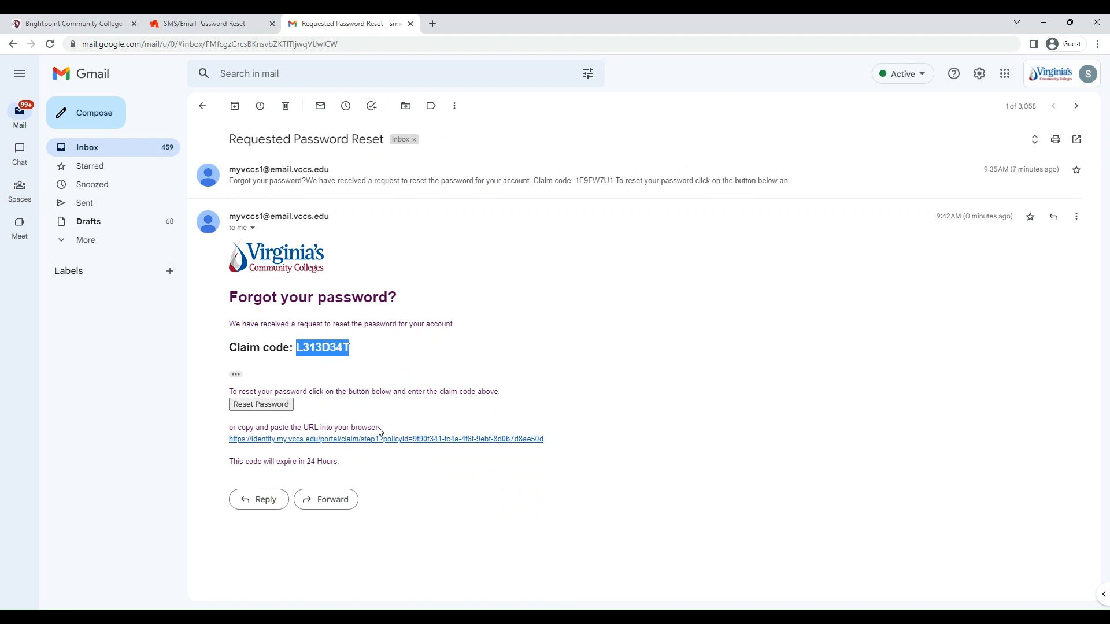
click(385, 439)
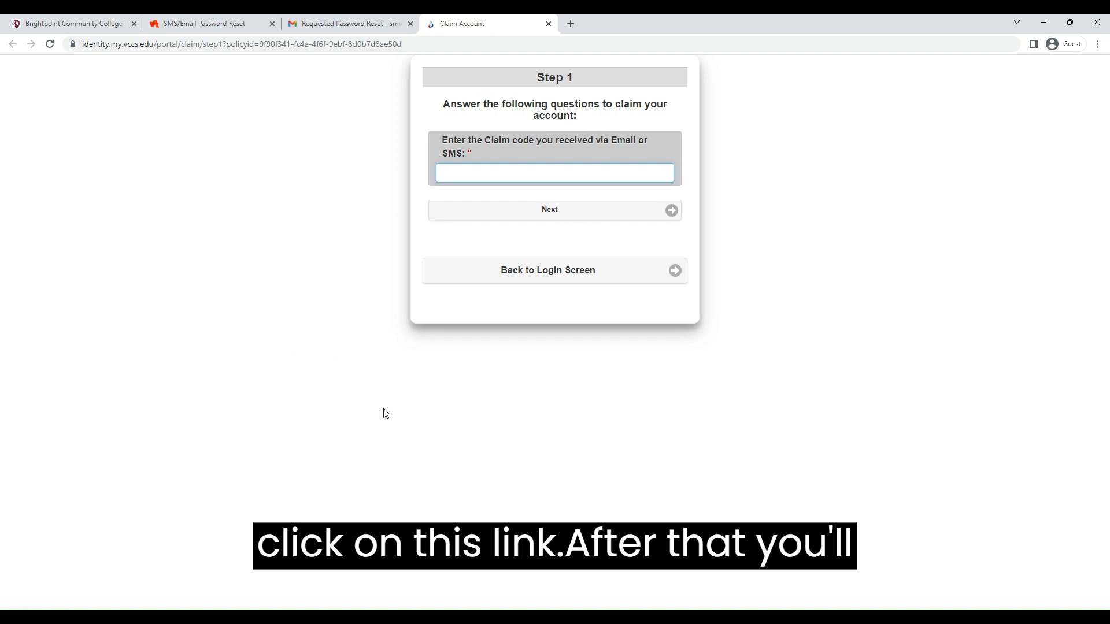
click(555, 173)
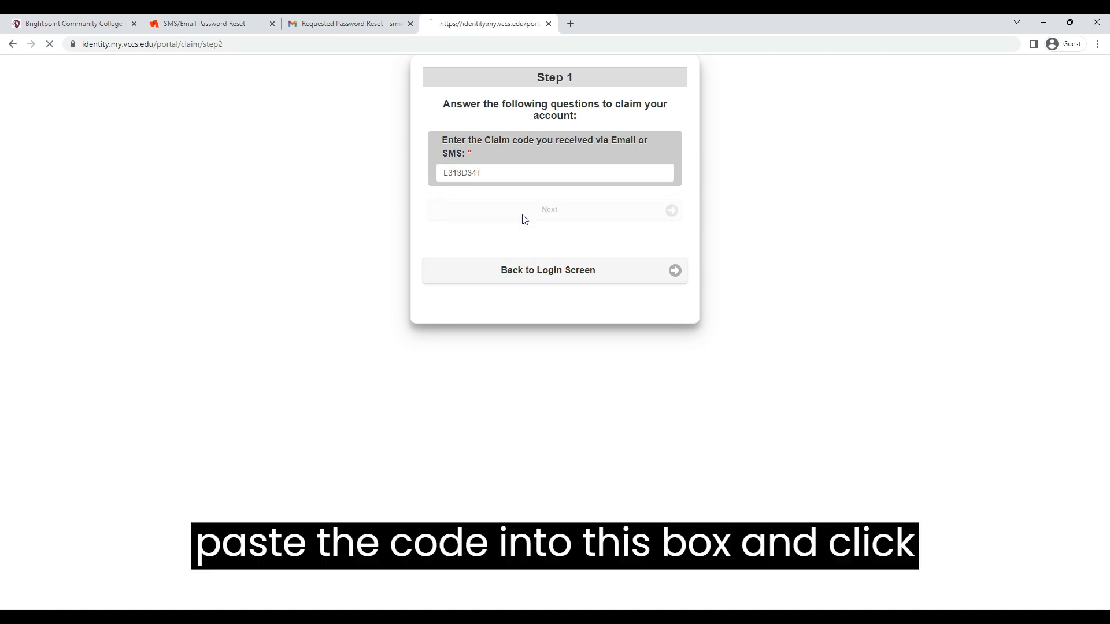
Enter the claim code, then set the new password entered twice
click(555, 209)
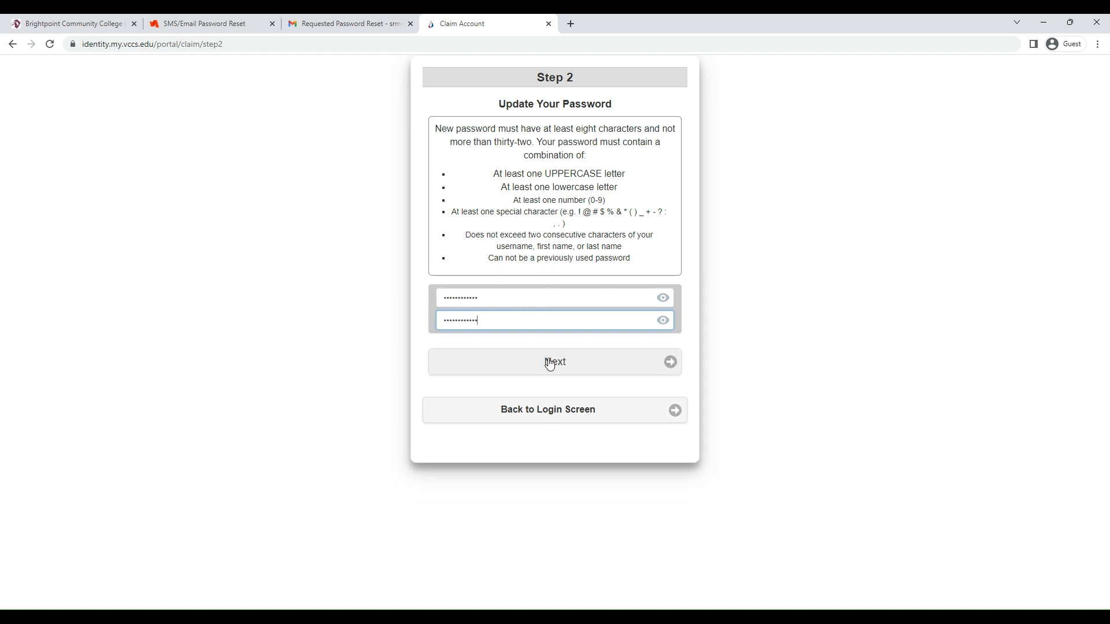
click(555, 361)
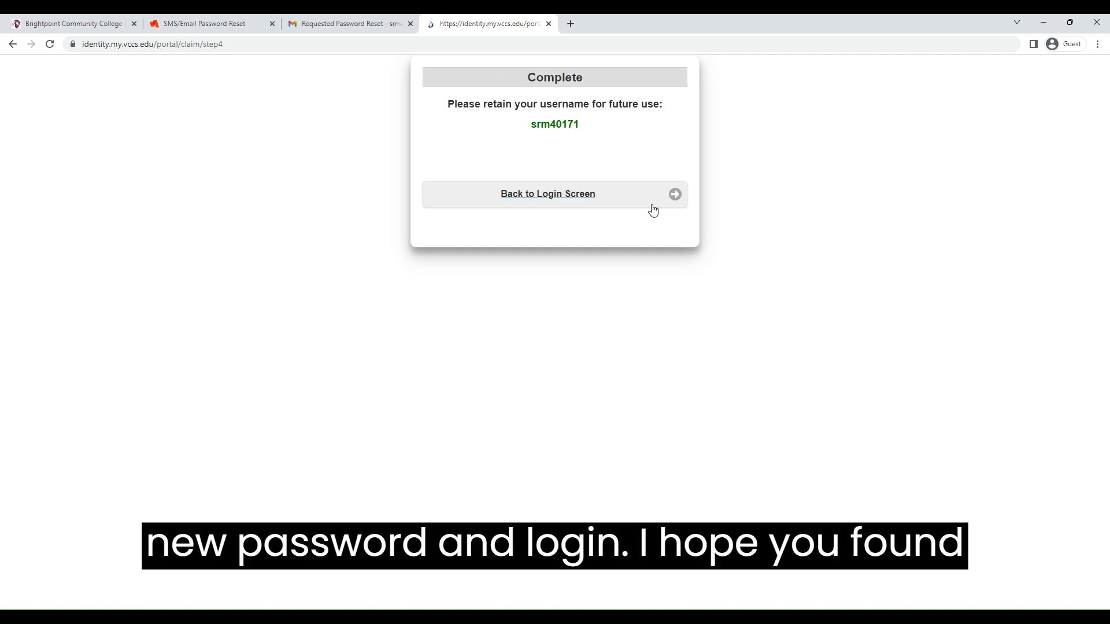
mouse_move(88, 23)
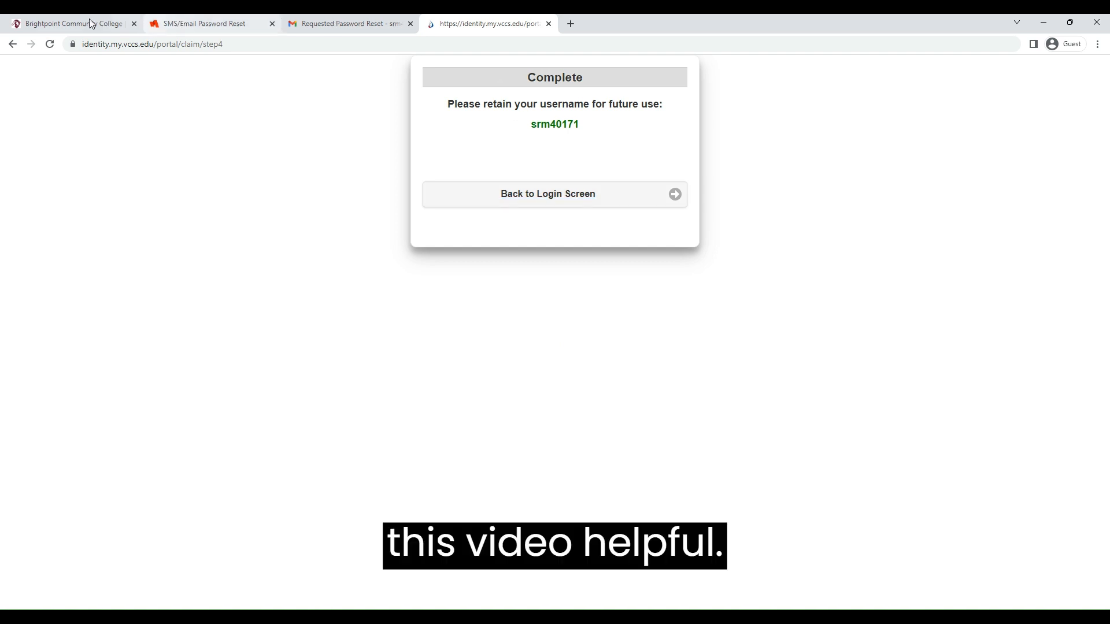
Back on the Brightpoint site, reach Help Hub through the Services menu
click(71, 24)
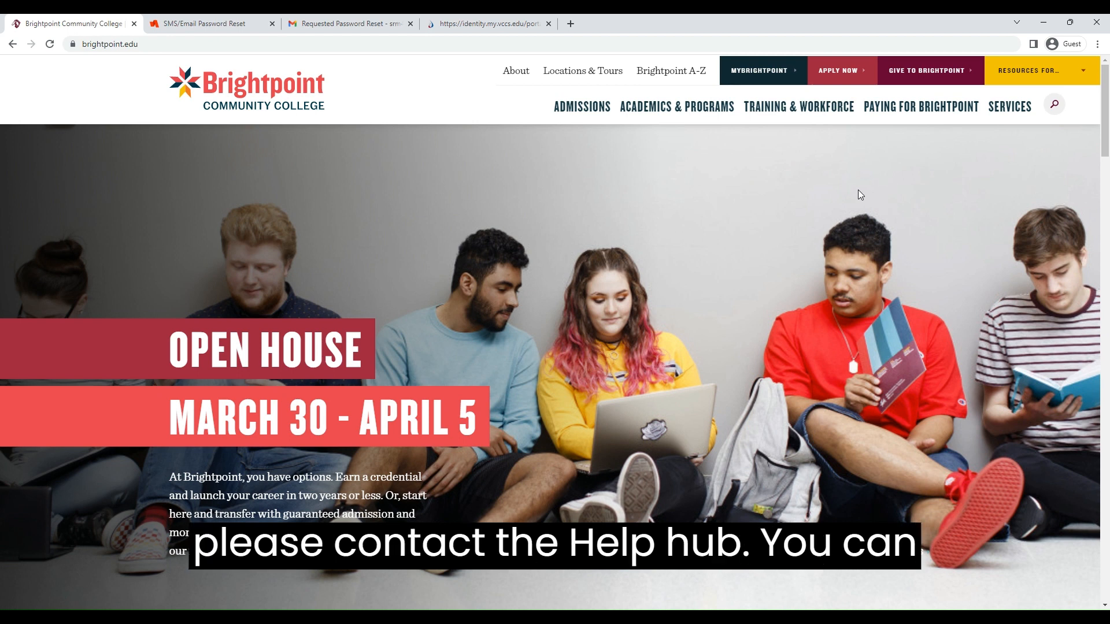
click(1009, 106)
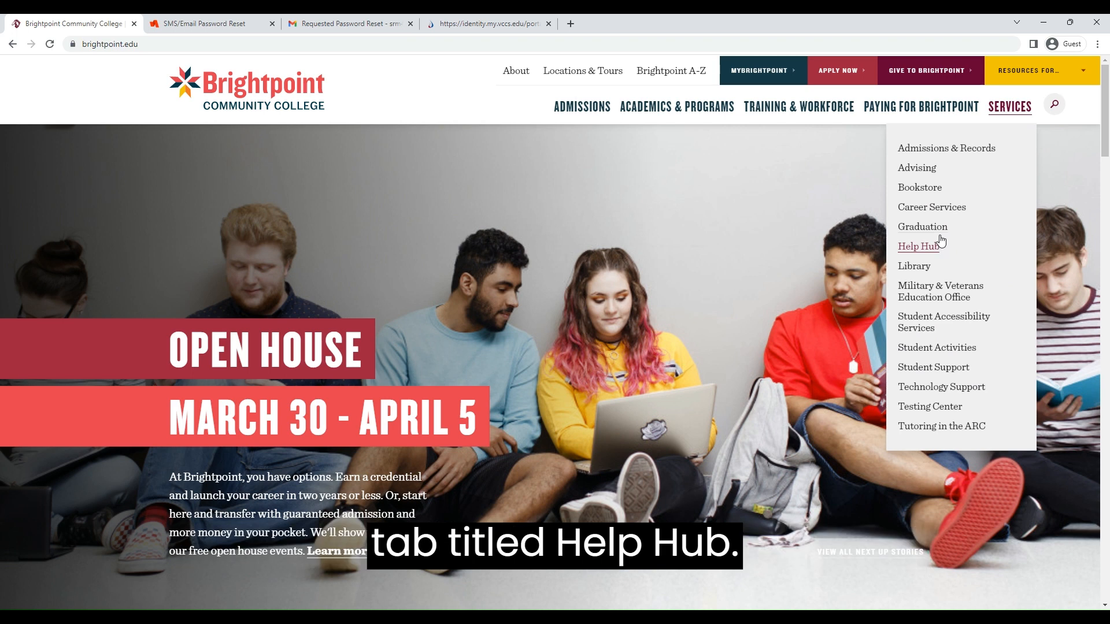
click(918, 246)
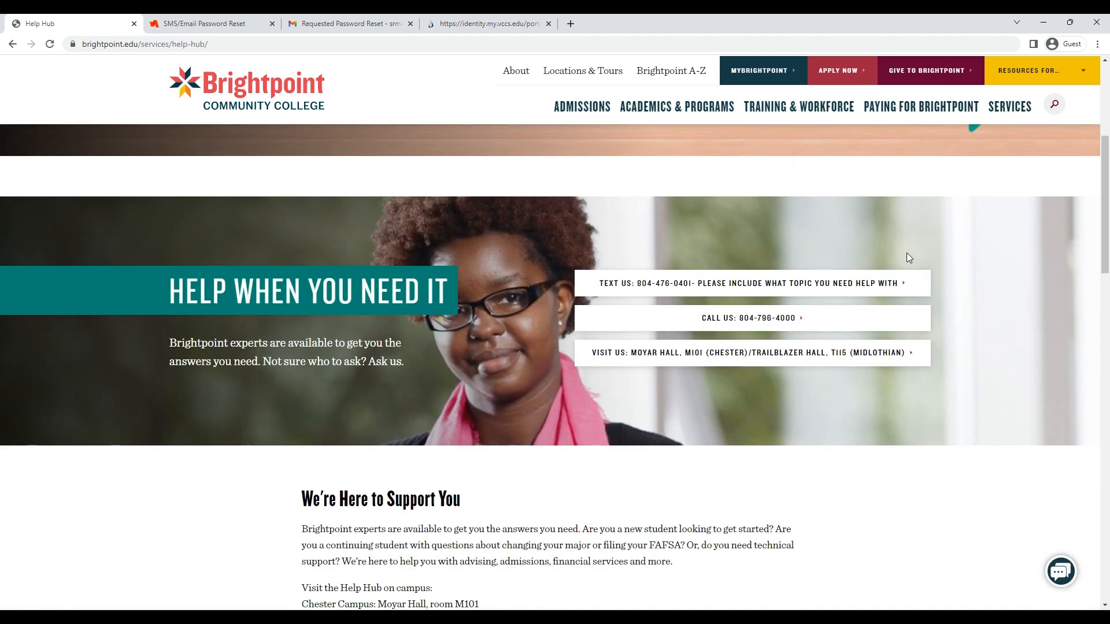